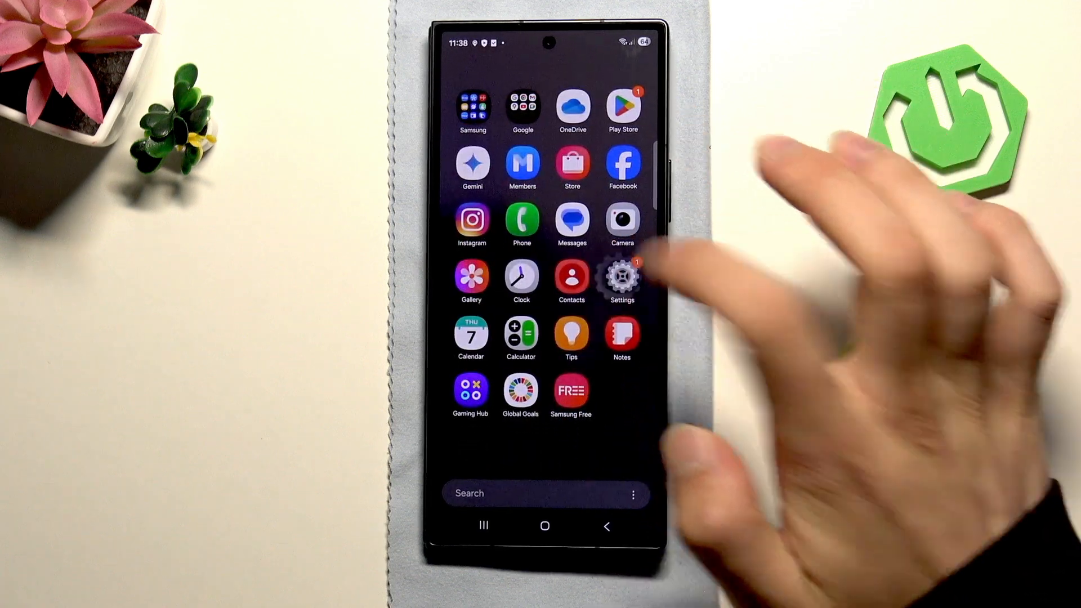
Step: Switch off Adaptive brightness under Display settings and go back to the home screen
left_click(622, 277)
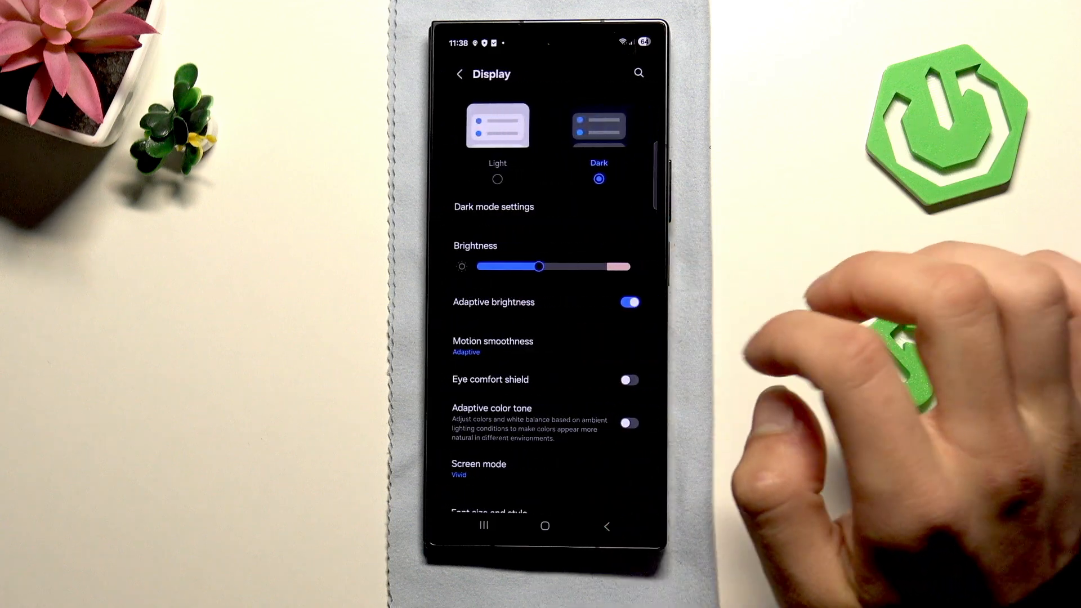
left_click(627, 302)
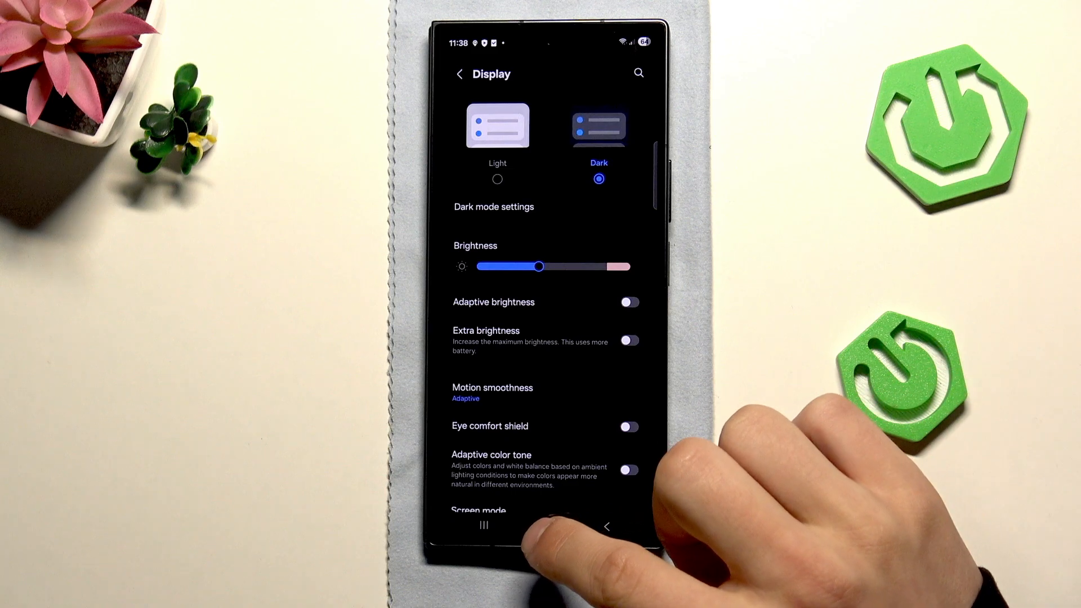
left_click(544, 526)
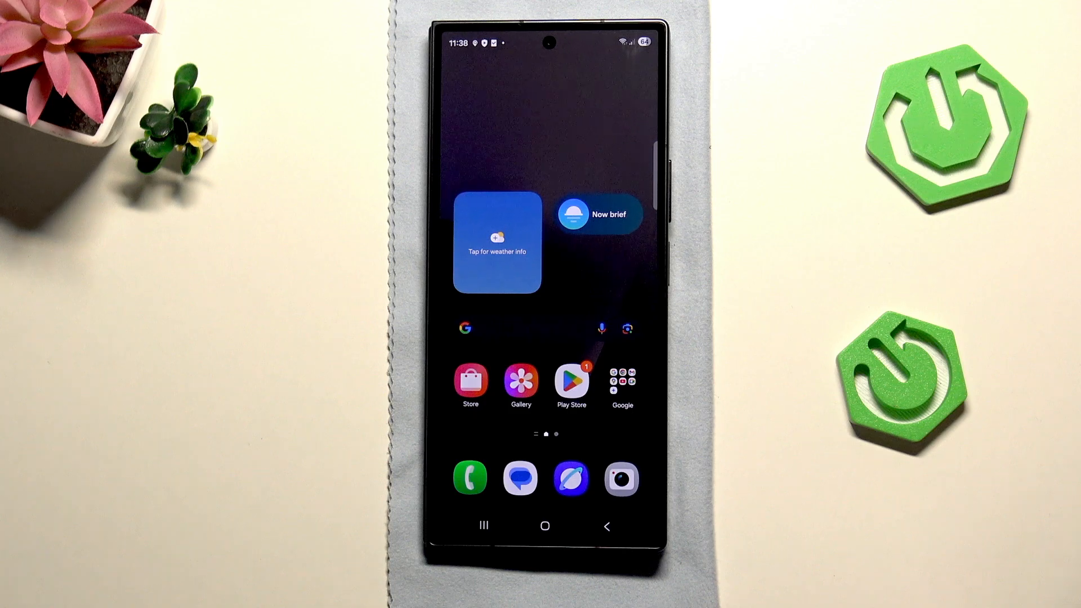
Step: Launch the Play Store and sign in to reach the Apps For you page
left_click(570, 380)
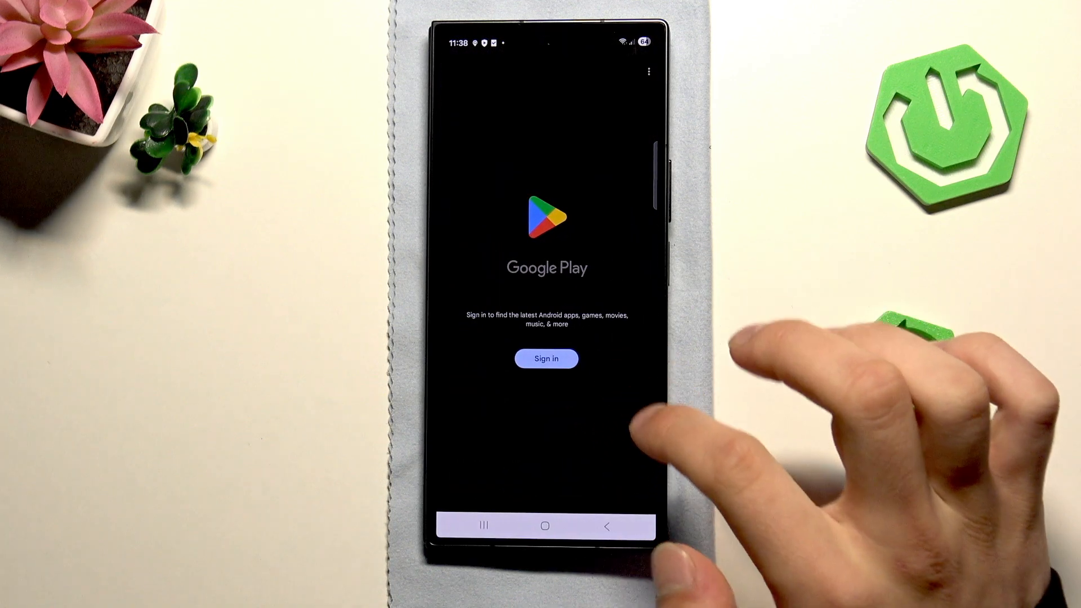
left_click(545, 358)
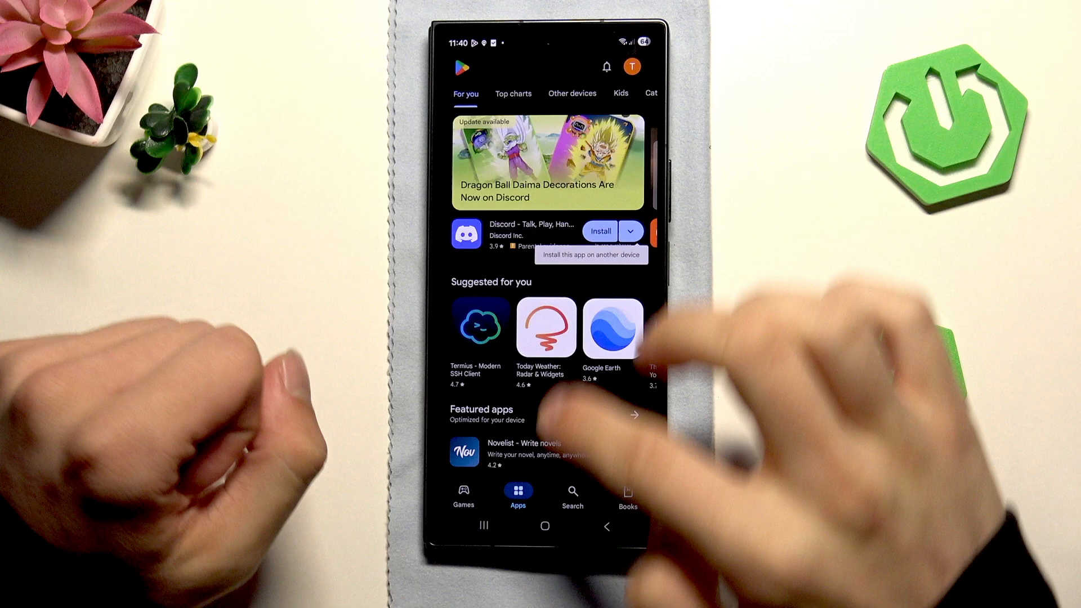
Step: Search the Play Store for 'screen dimmer' and open the Screen Dimmer result
left_click(572, 495)
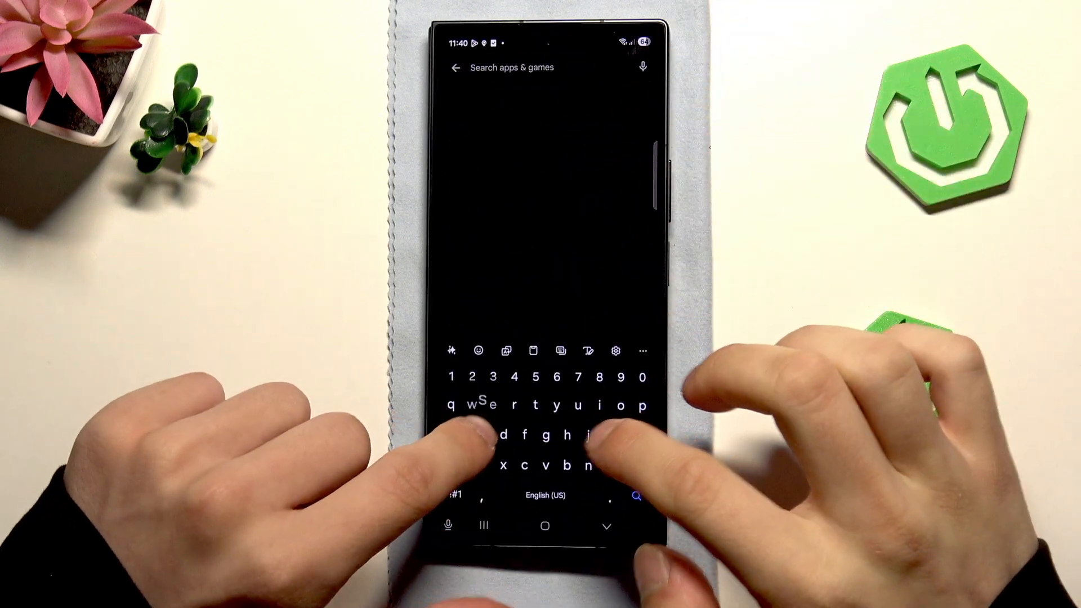
type("screen dimmer")
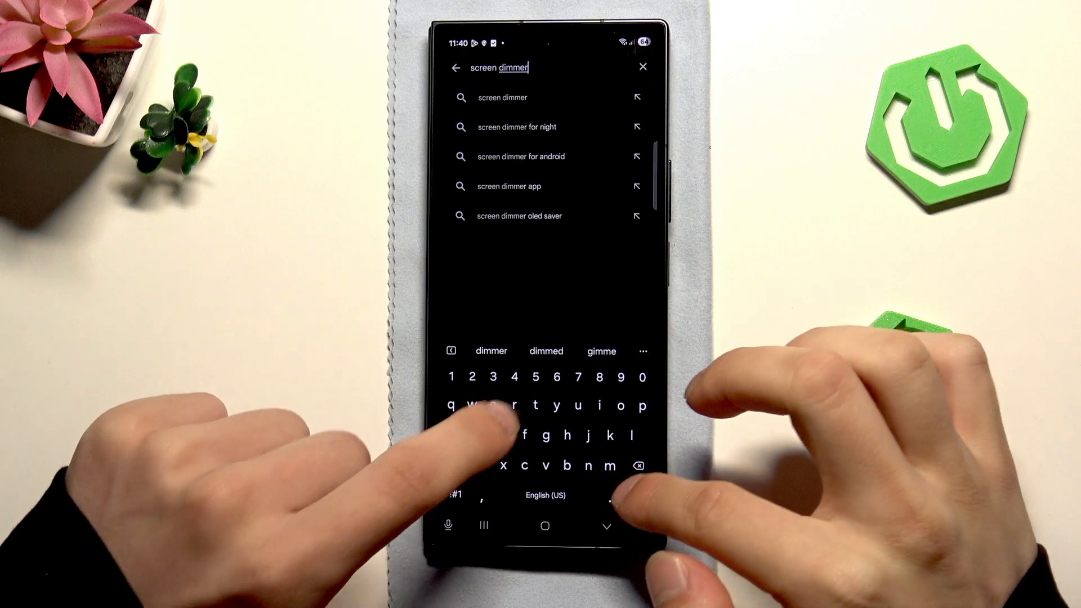
key("Enter")
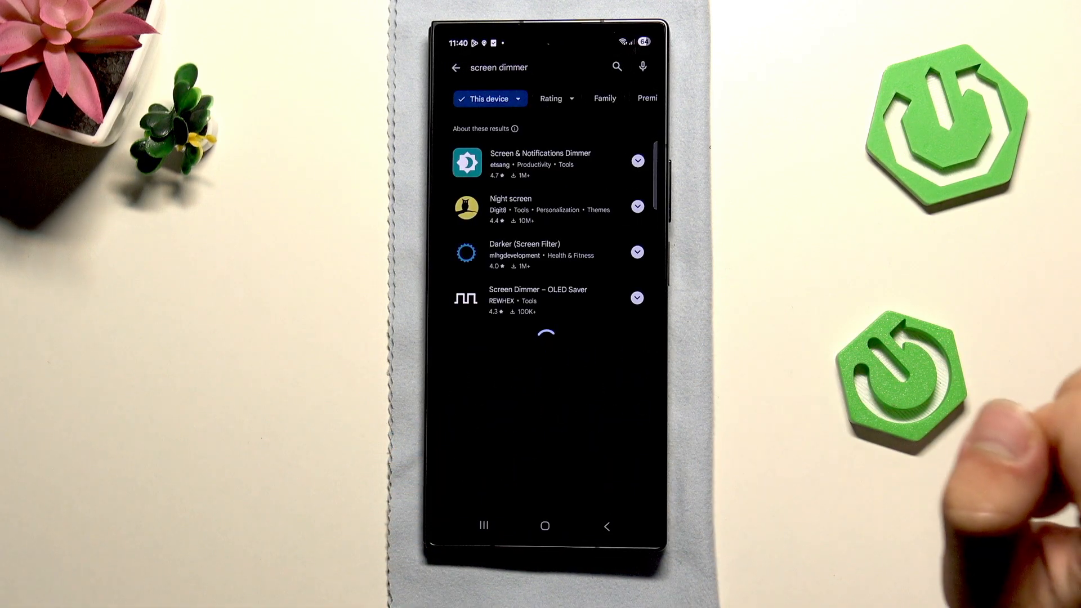
left_click(544, 526)
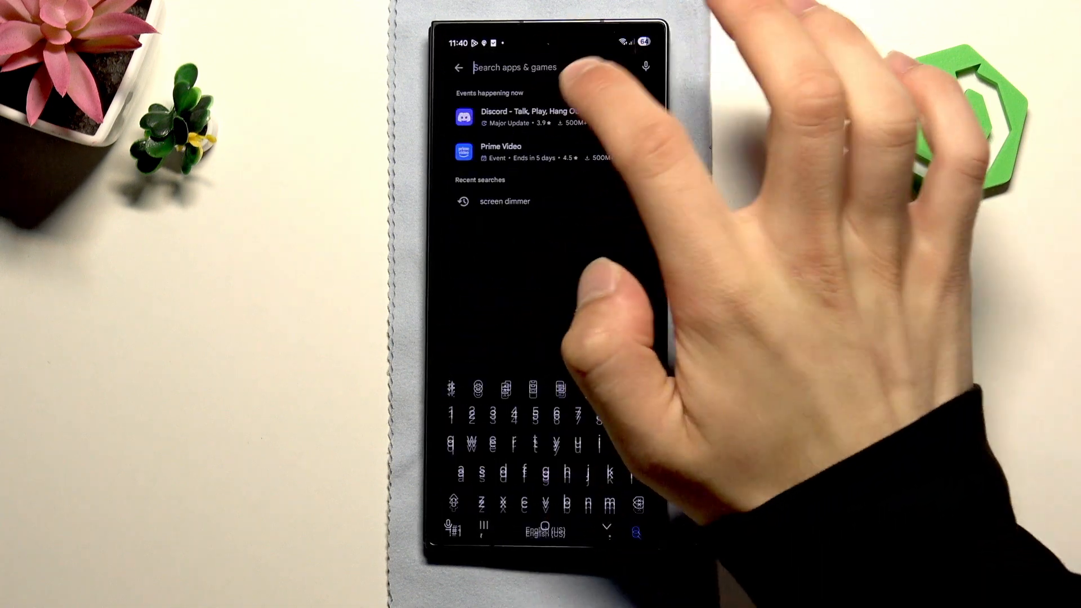
left_click(504, 202)
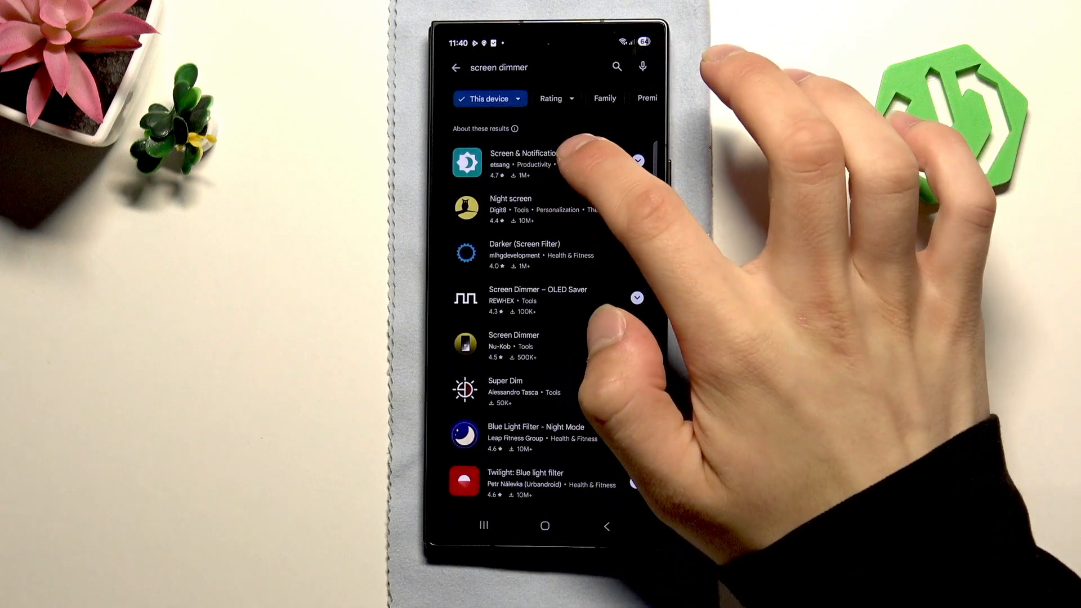
left_click(538, 163)
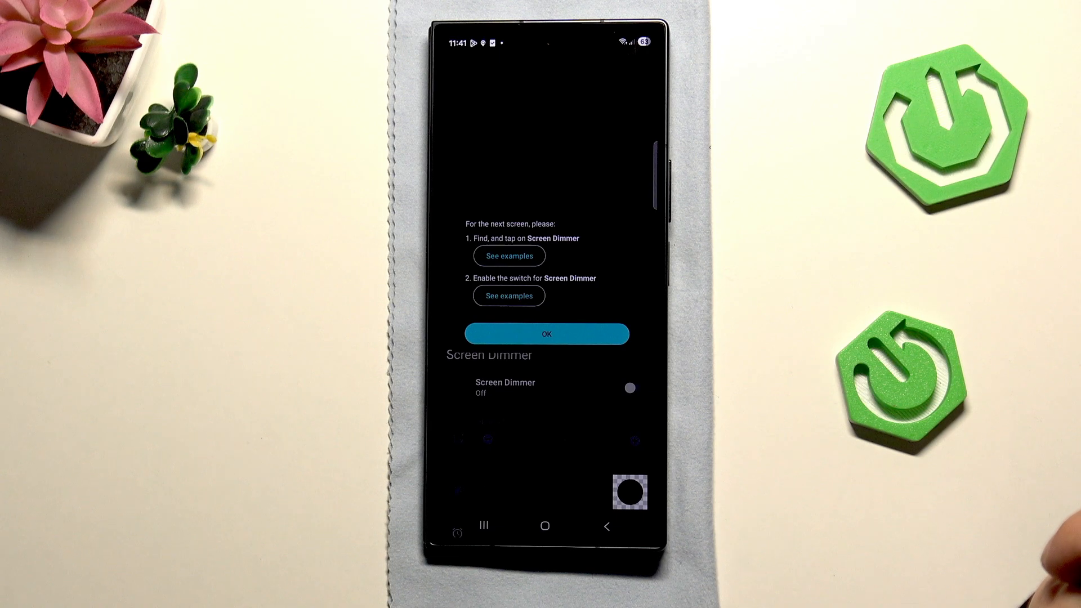
Step: Accept Screen Dimmer's setup dialog with OK to jump to Accessibility settings
left_click(547, 334)
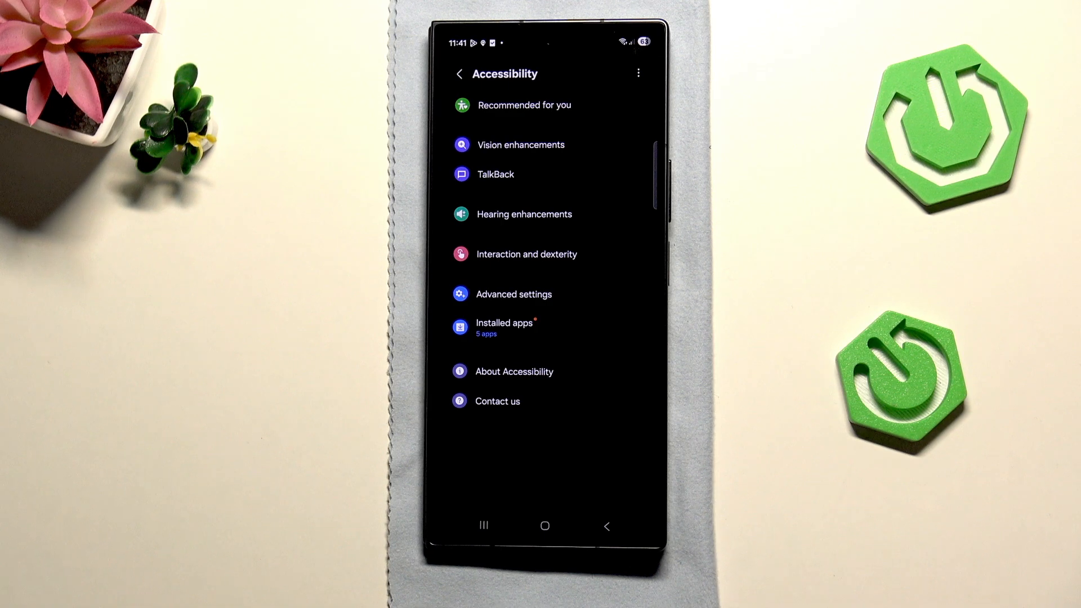
Step: Open Installed apps in Accessibility and select Screen Dimmer's service page
left_click(503, 328)
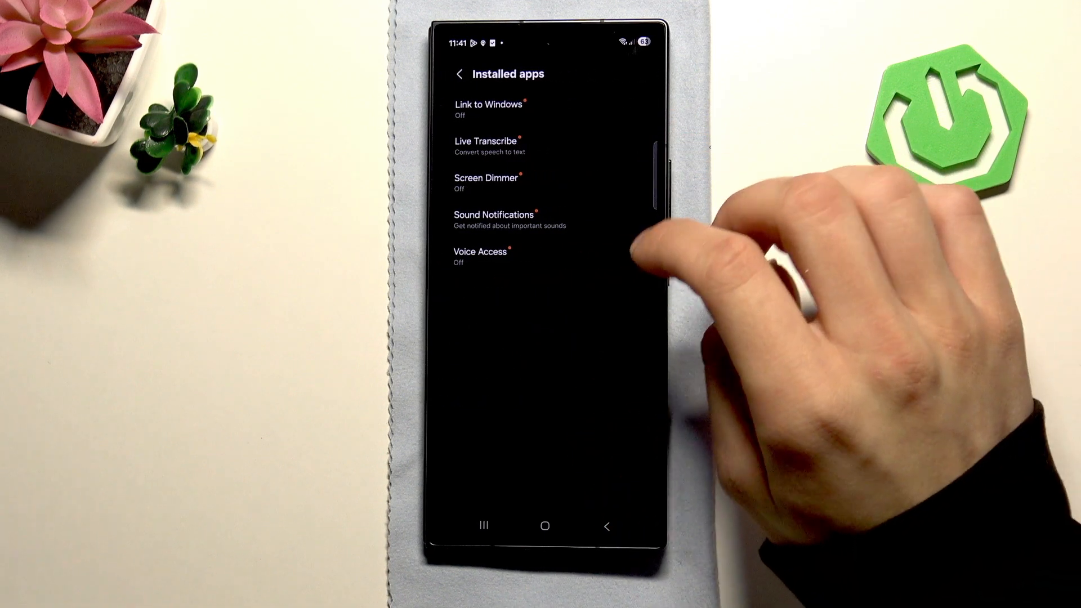
left_click(486, 178)
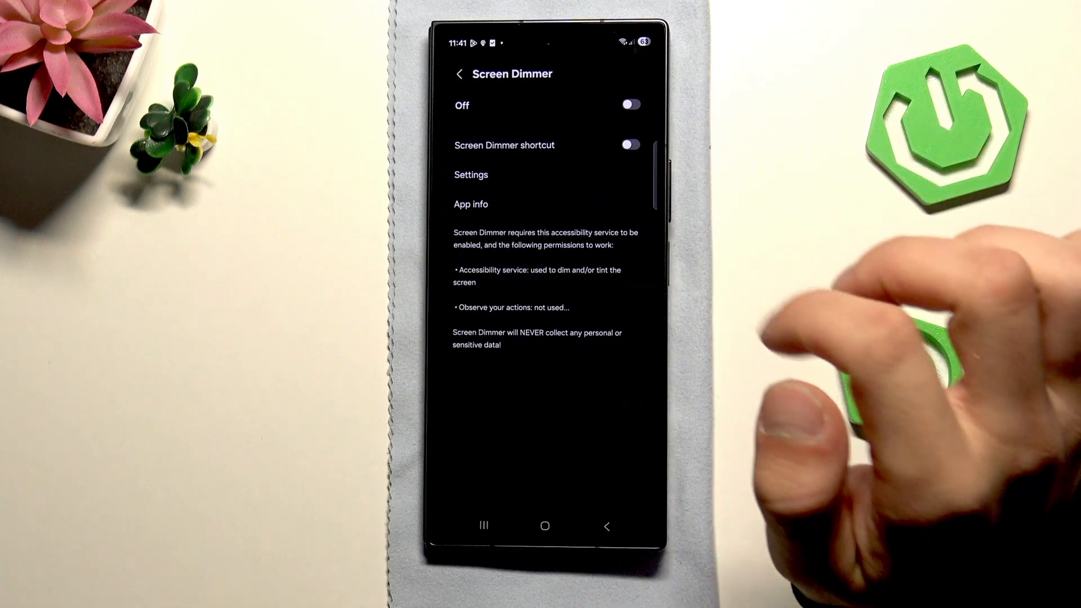